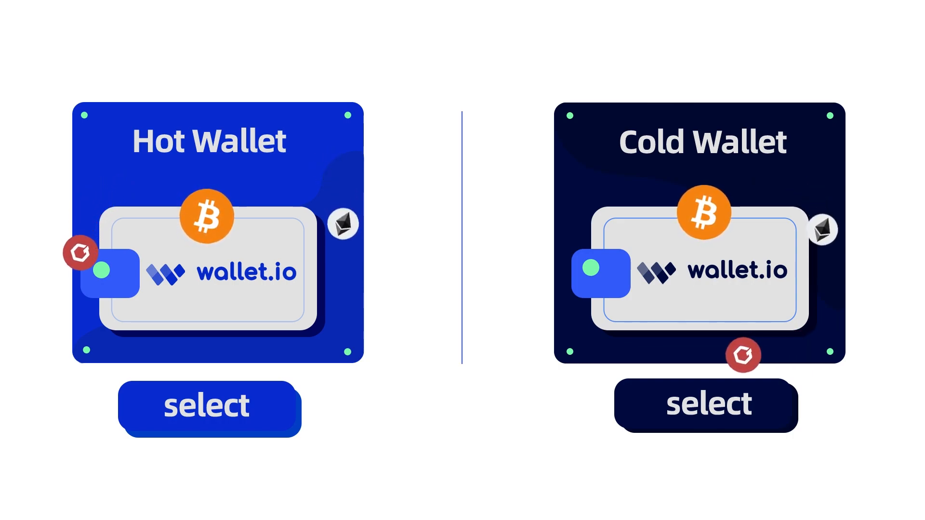
pyautogui.click(208, 406)
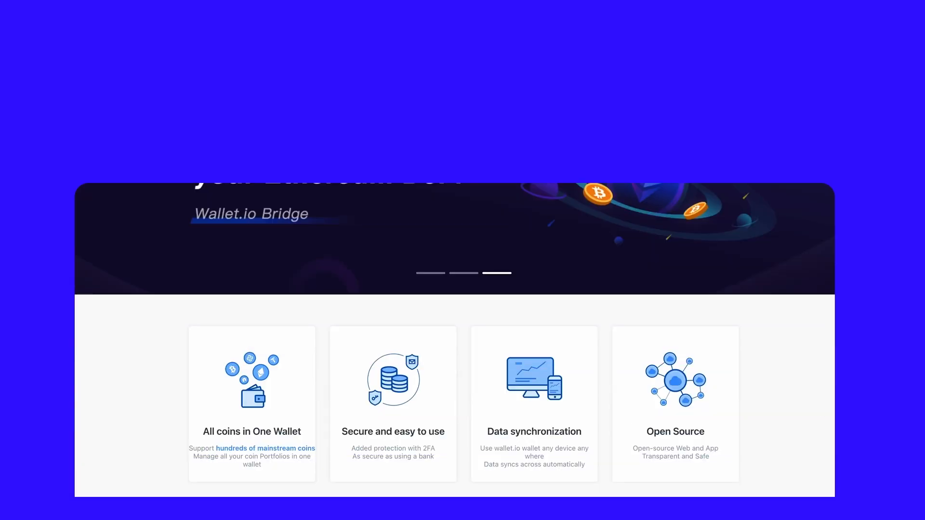
pyautogui.scroll(-3)
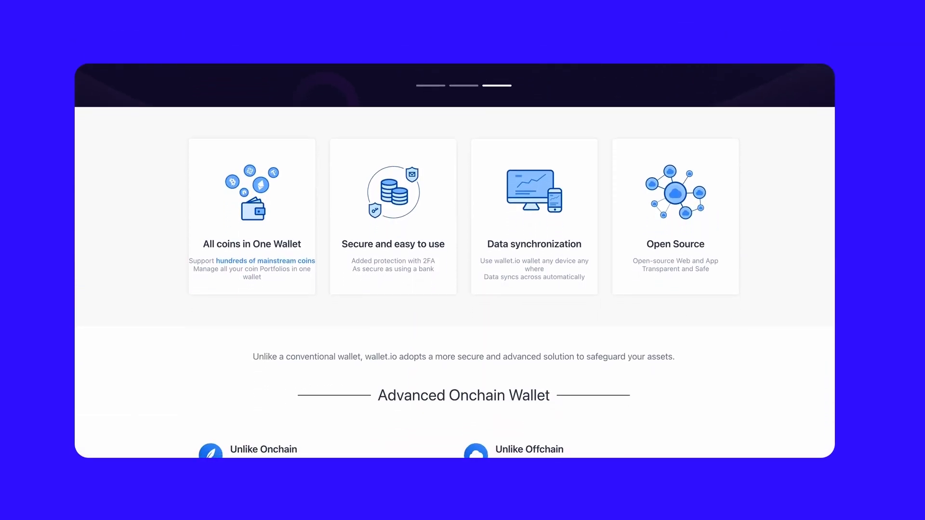
pyautogui.scroll(-3)
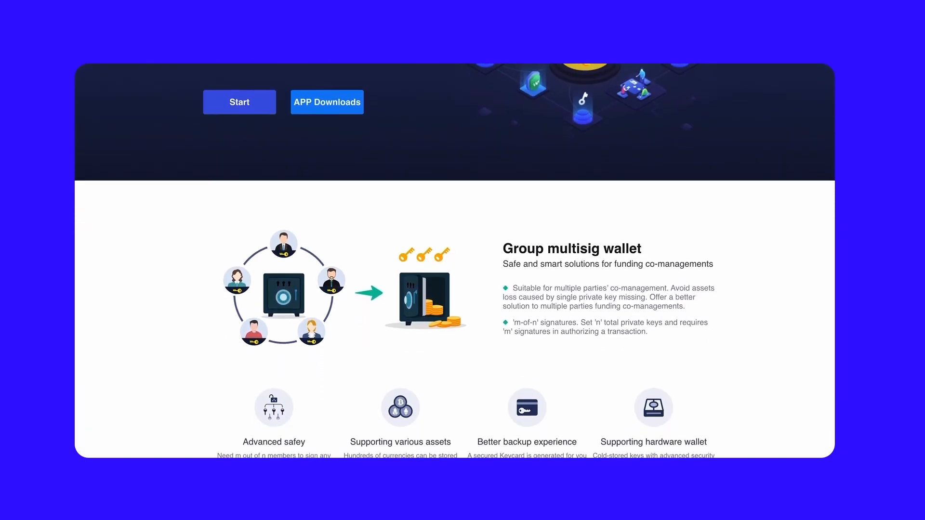
pyautogui.scroll(-3)
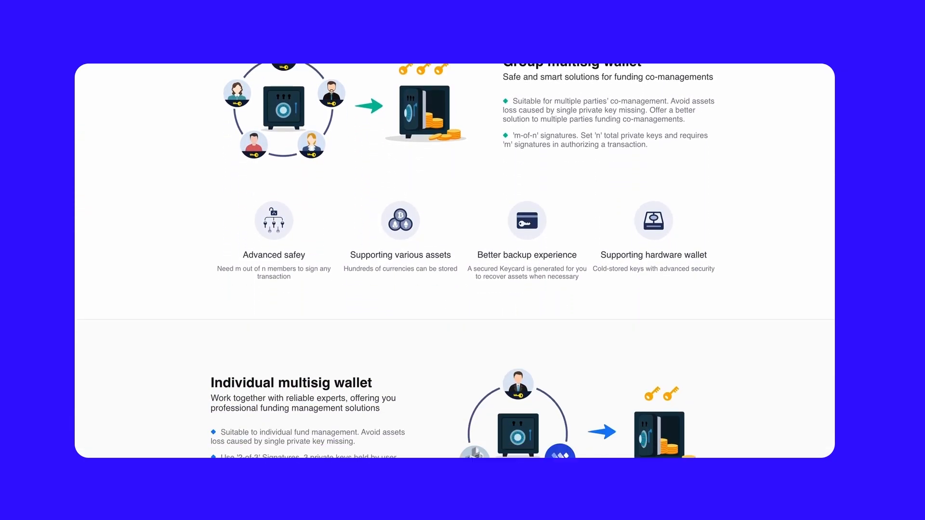
pyautogui.scroll(-3)
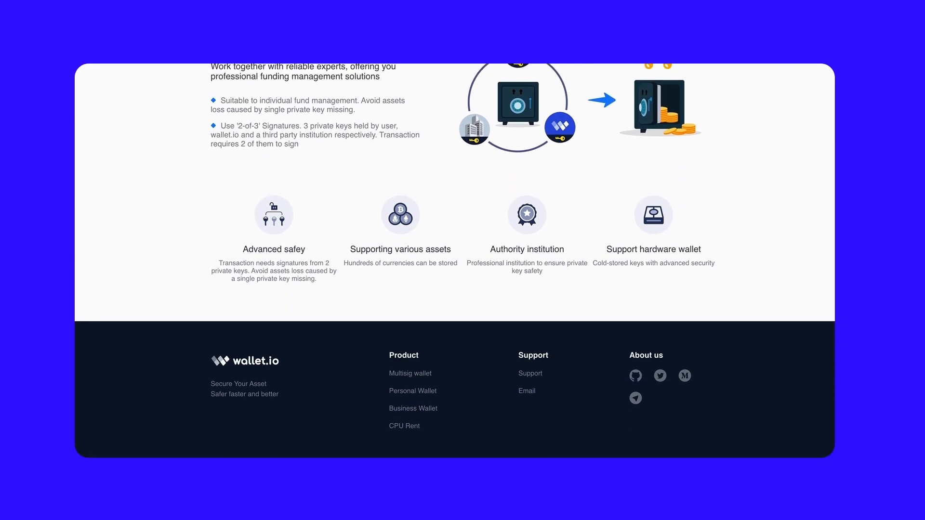